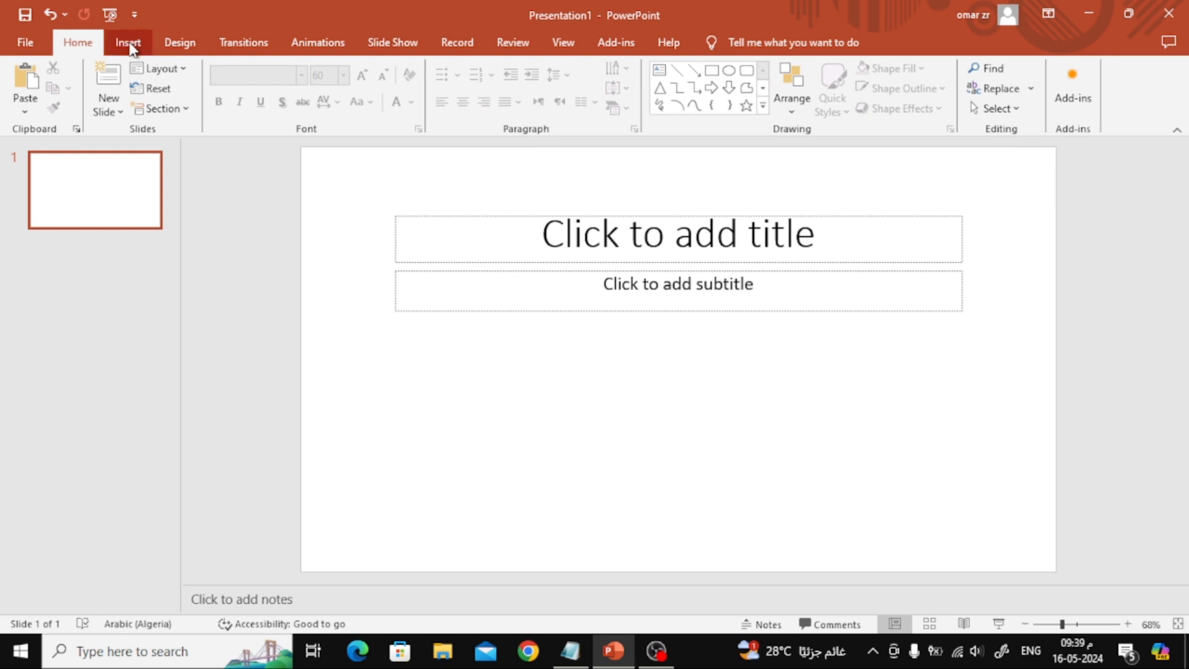
Step: Insert an empty text box on the slide below the subtitle placeholder
click(127, 42)
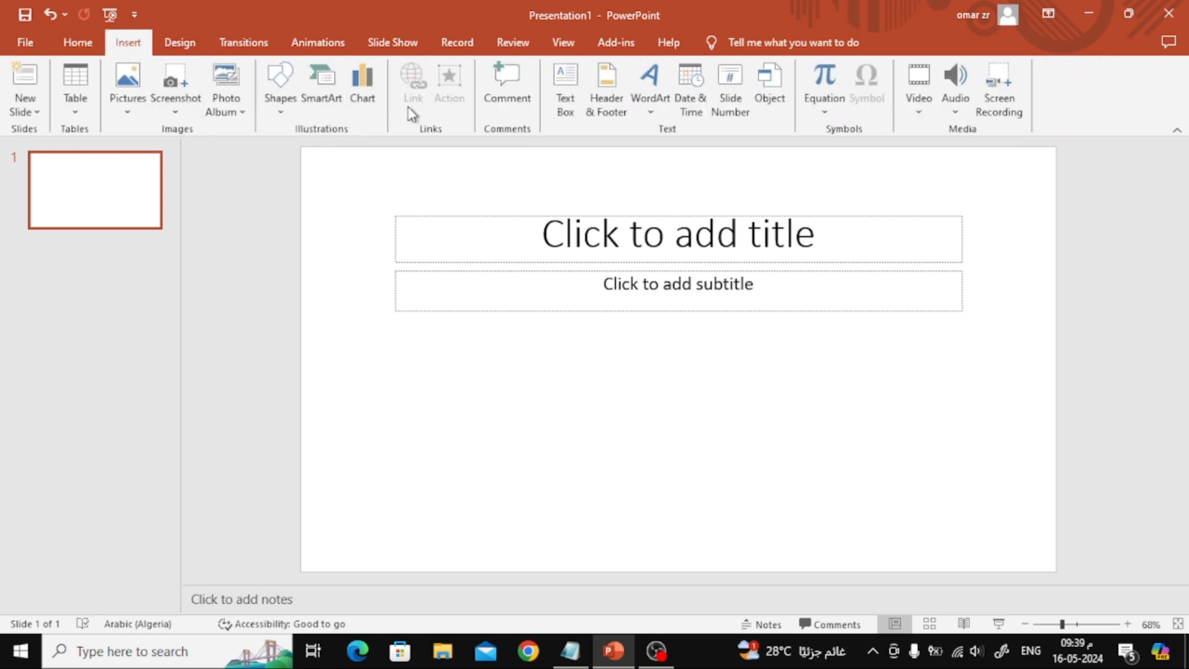
click(564, 87)
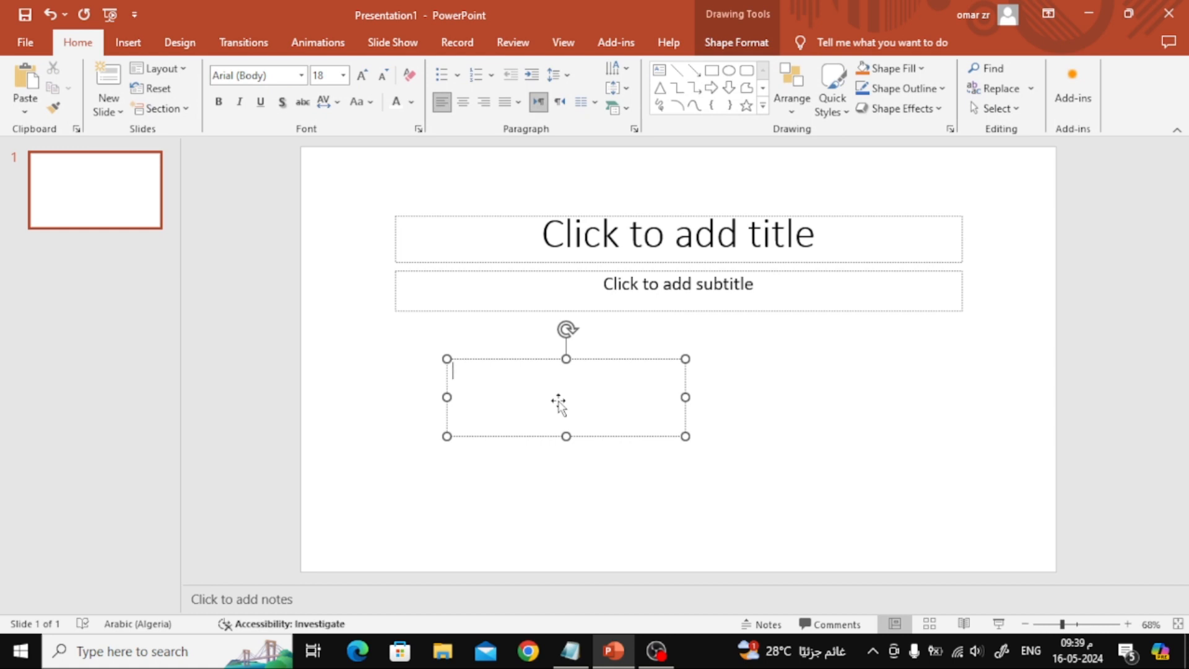
Step: Enter 'BEST TEXT !!' in the box and enlarge it toward 60-point lettering
text(BES)
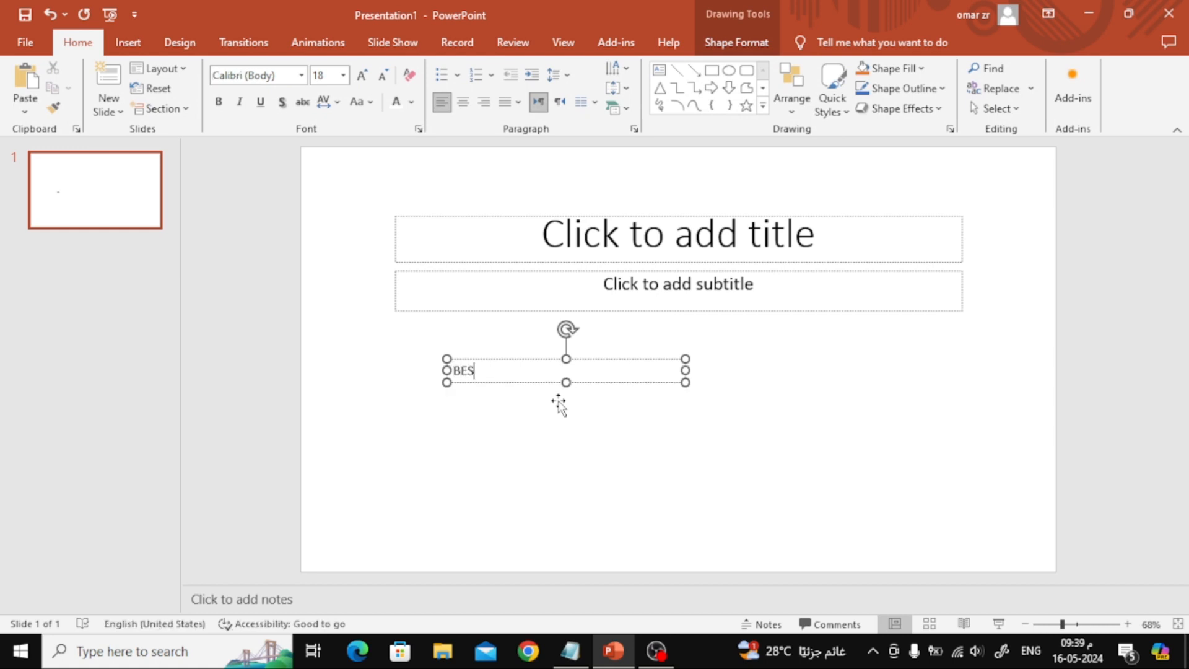
text(T TEX)
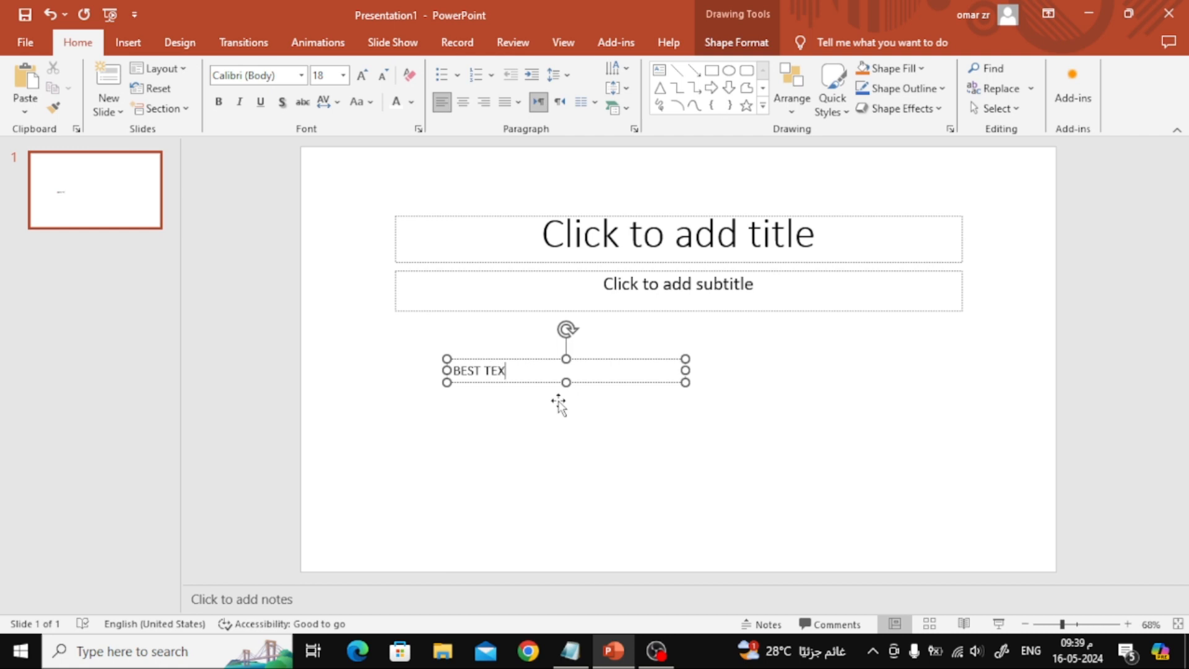
text(T)
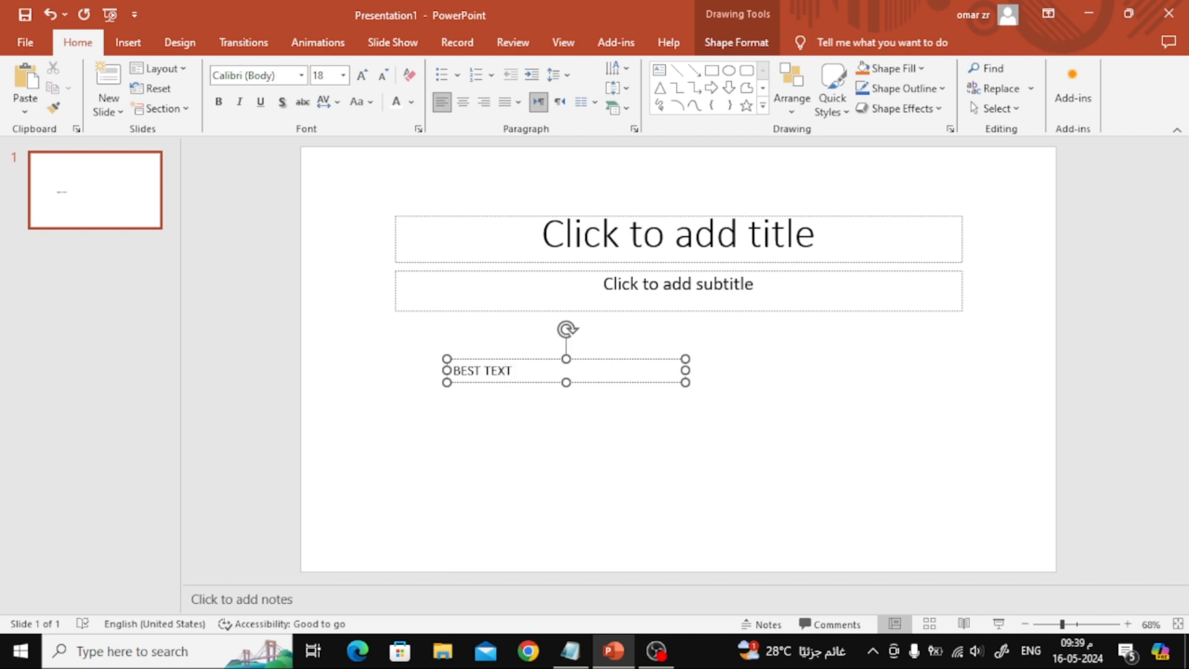
text(!!)
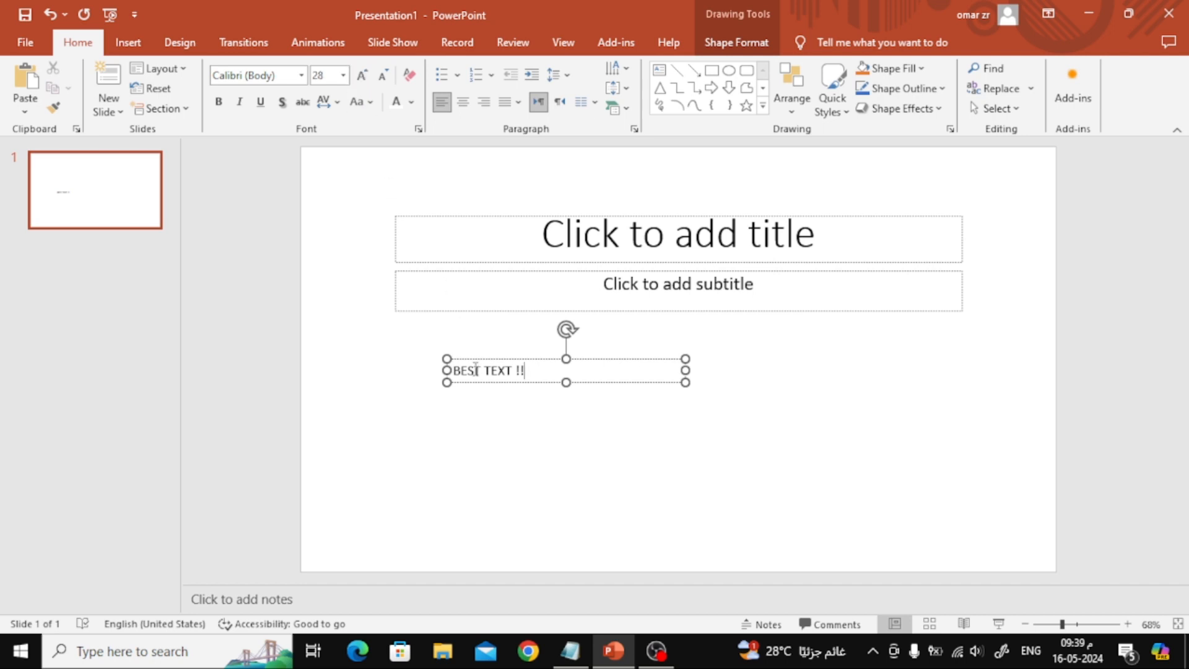
click(362, 76)
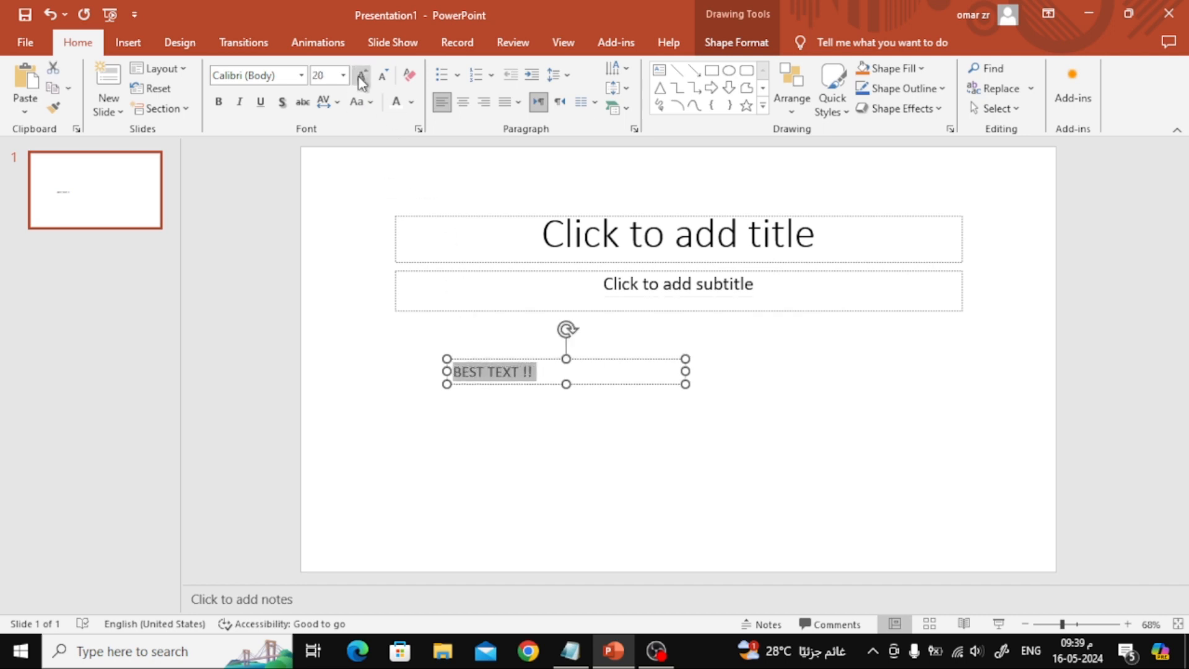
click(362, 75)
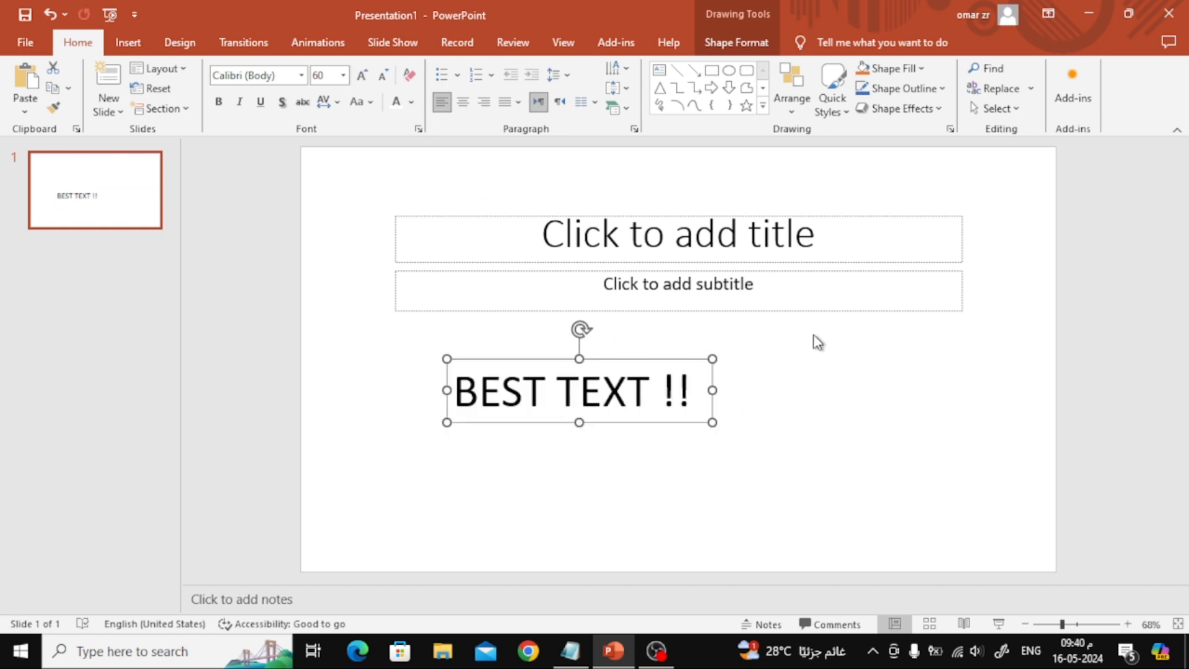
mouse_move(894, 68)
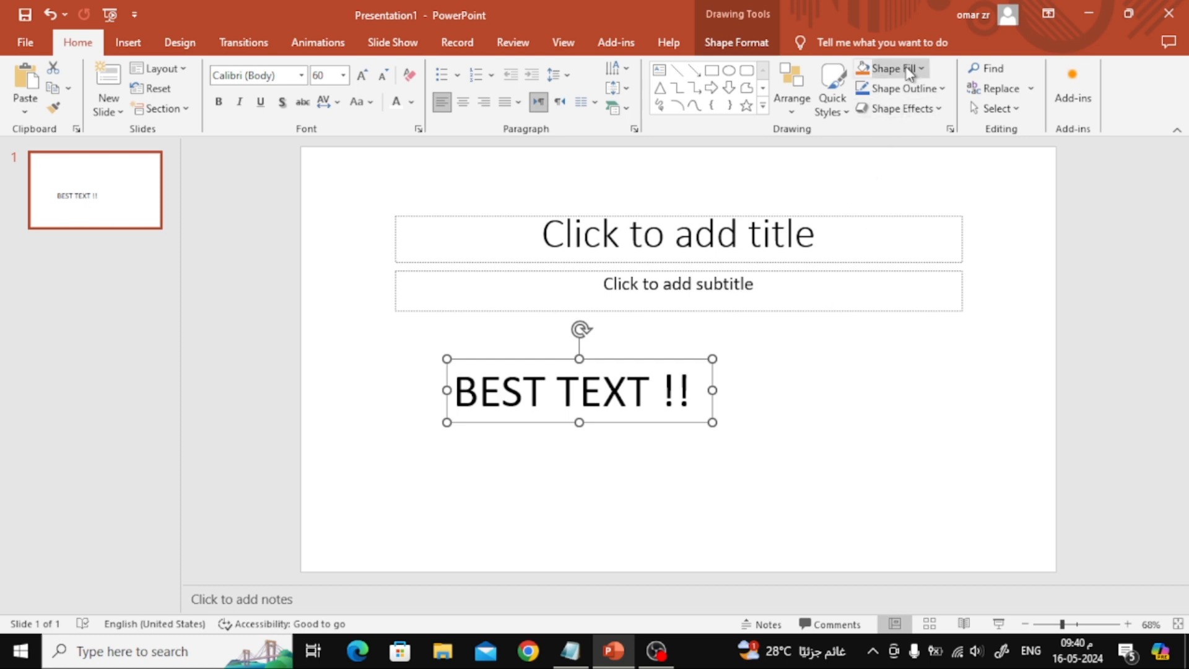
Step: Fill the box with the Progetto-senza-titolo-5 coral-reef picture from Downloads
click(892, 68)
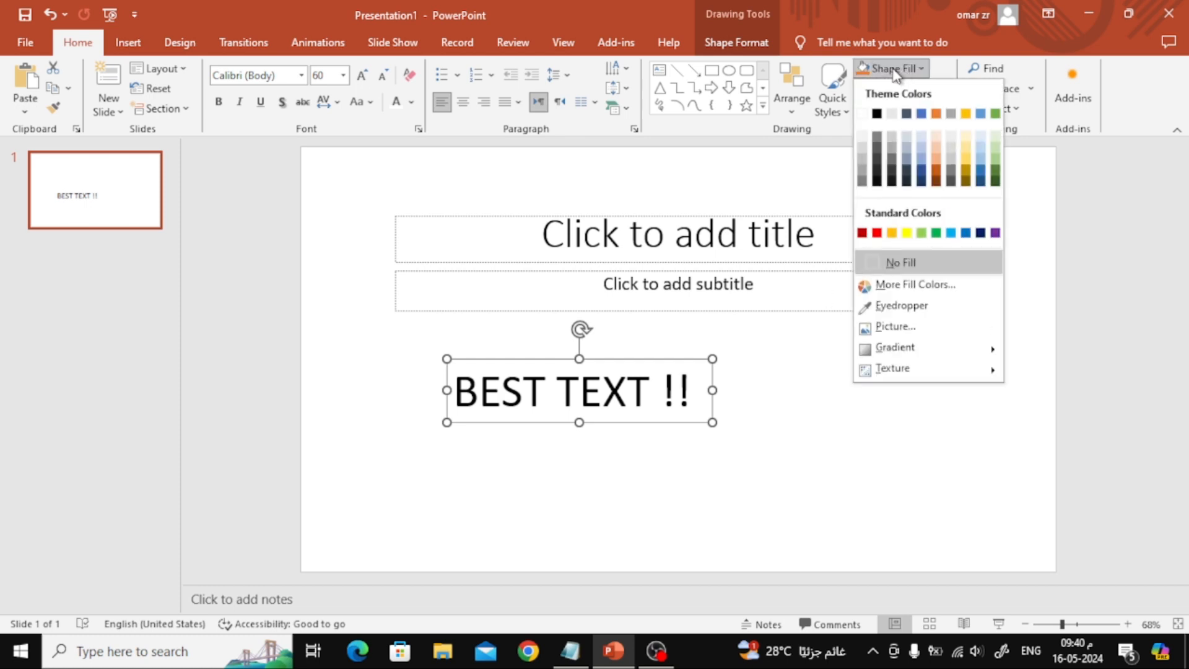
mouse_move(901, 304)
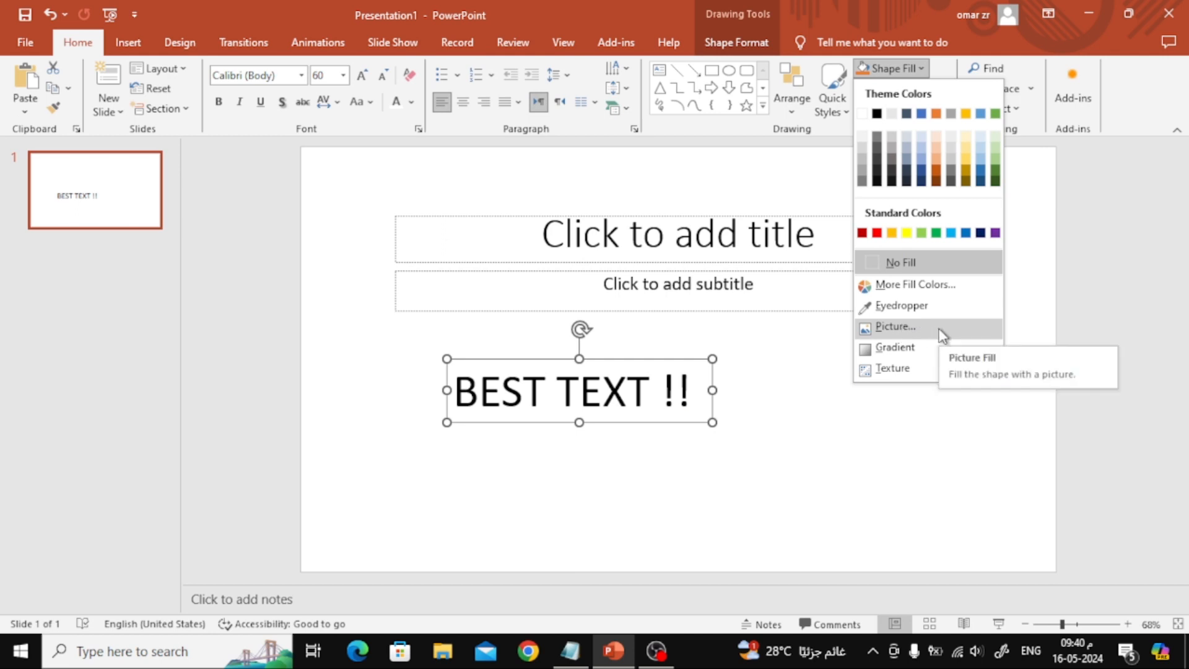
click(894, 326)
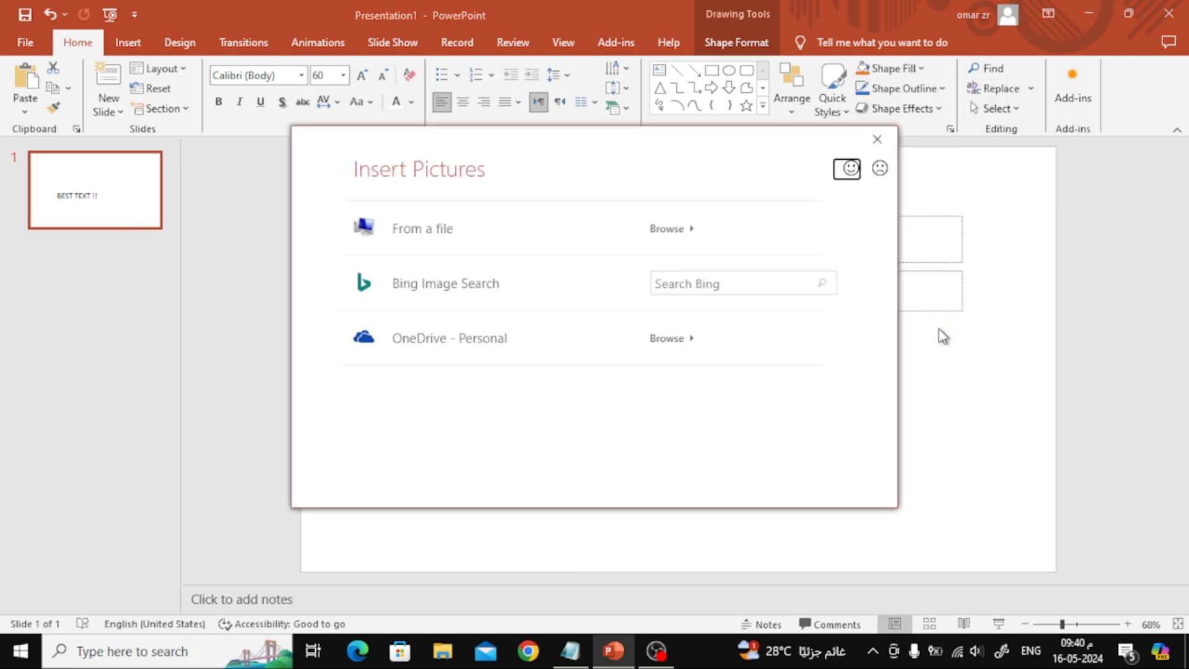
mouse_move(561, 246)
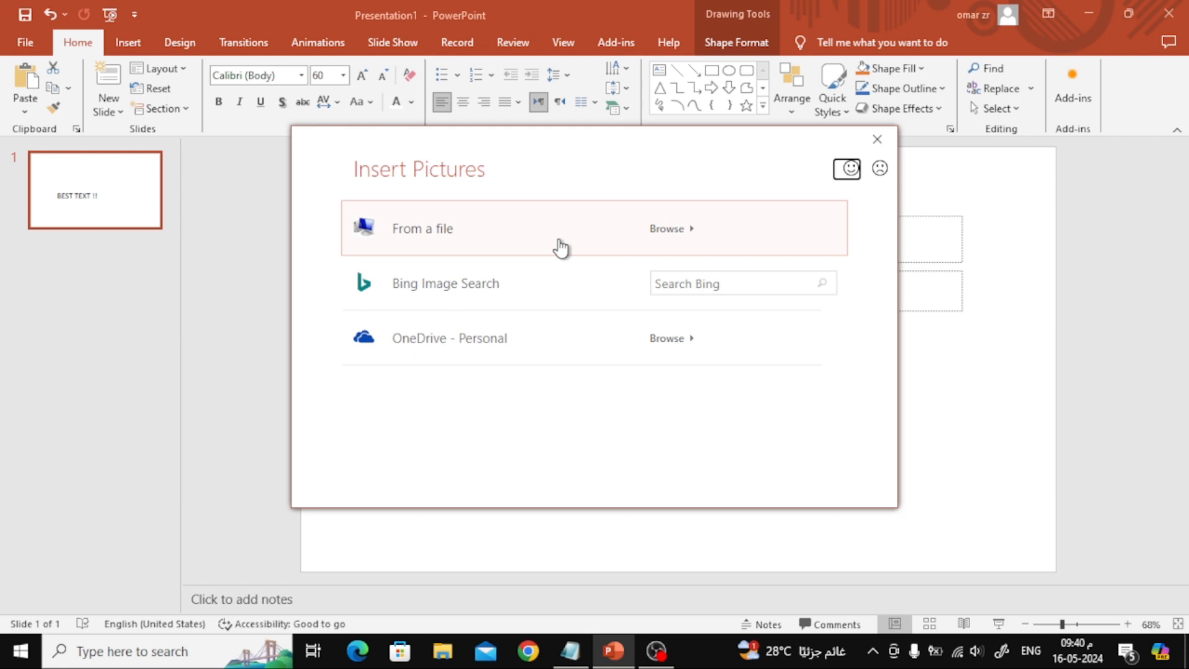
click(667, 228)
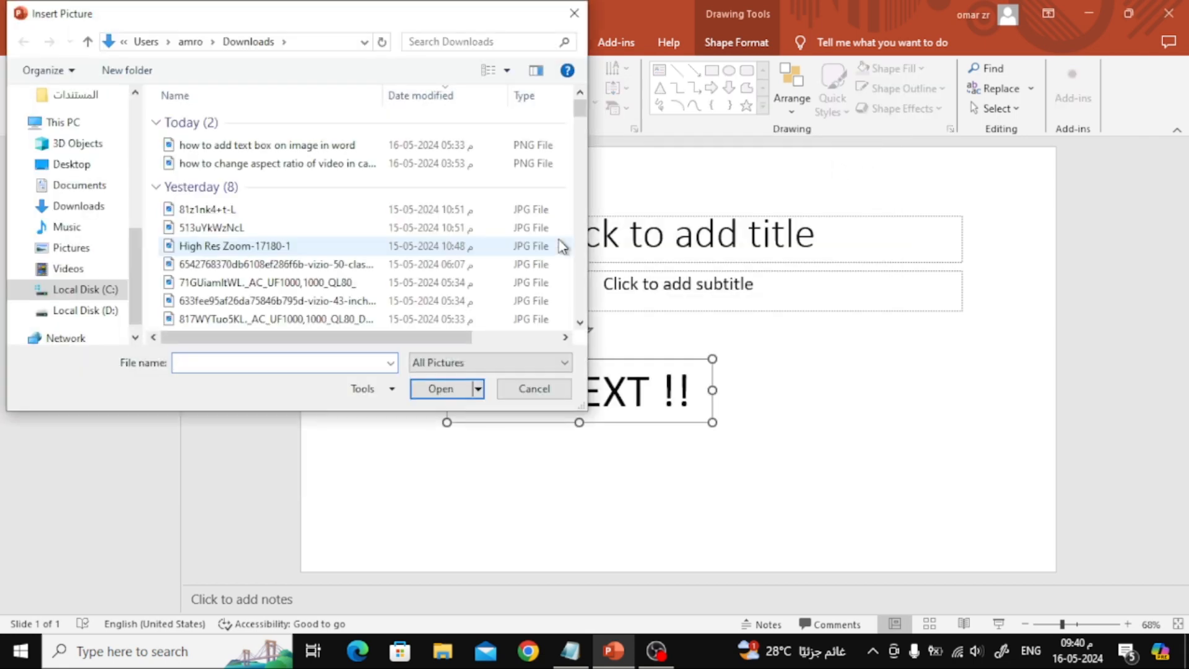
click(489, 70)
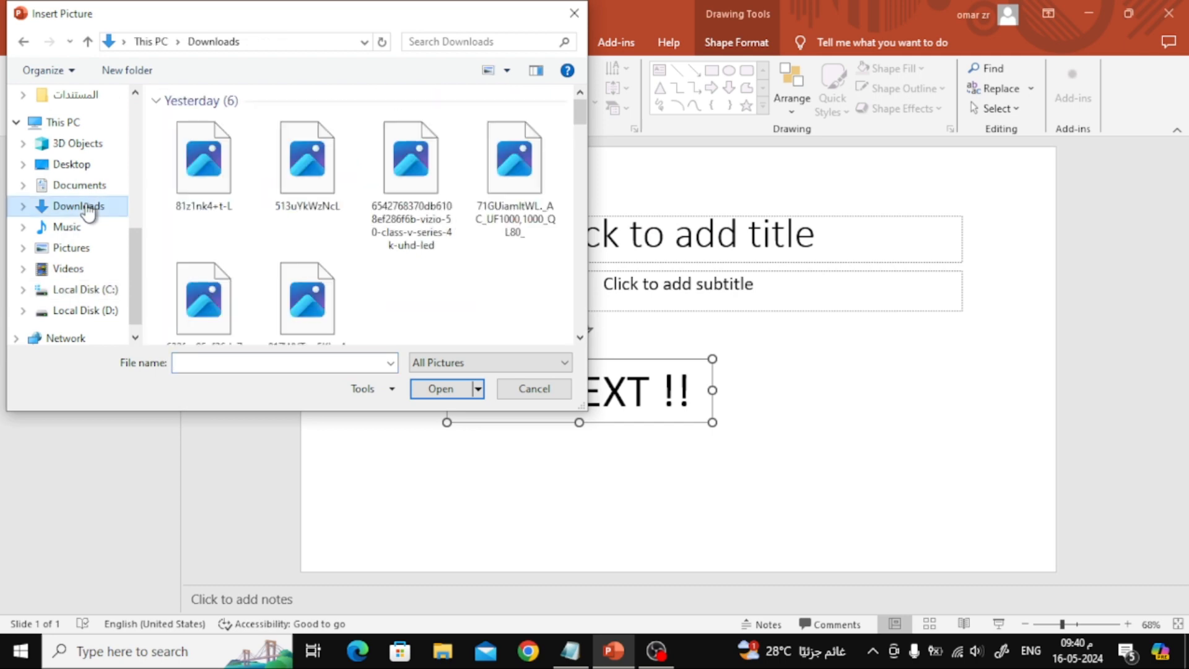
click(203, 175)
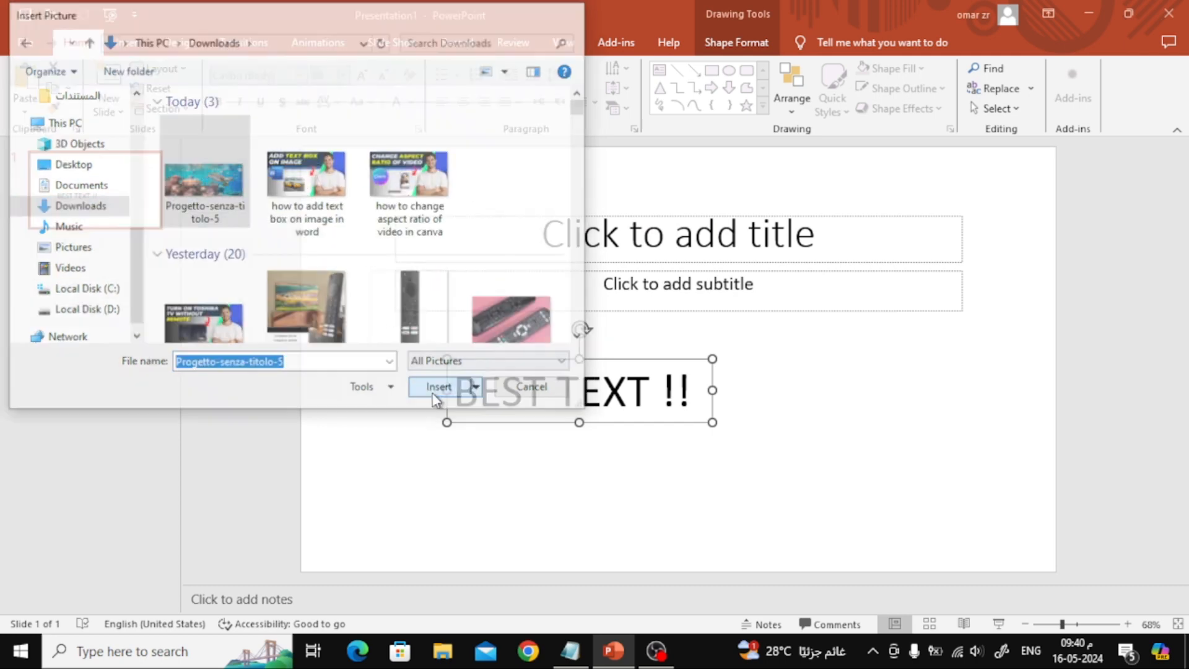
click(437, 387)
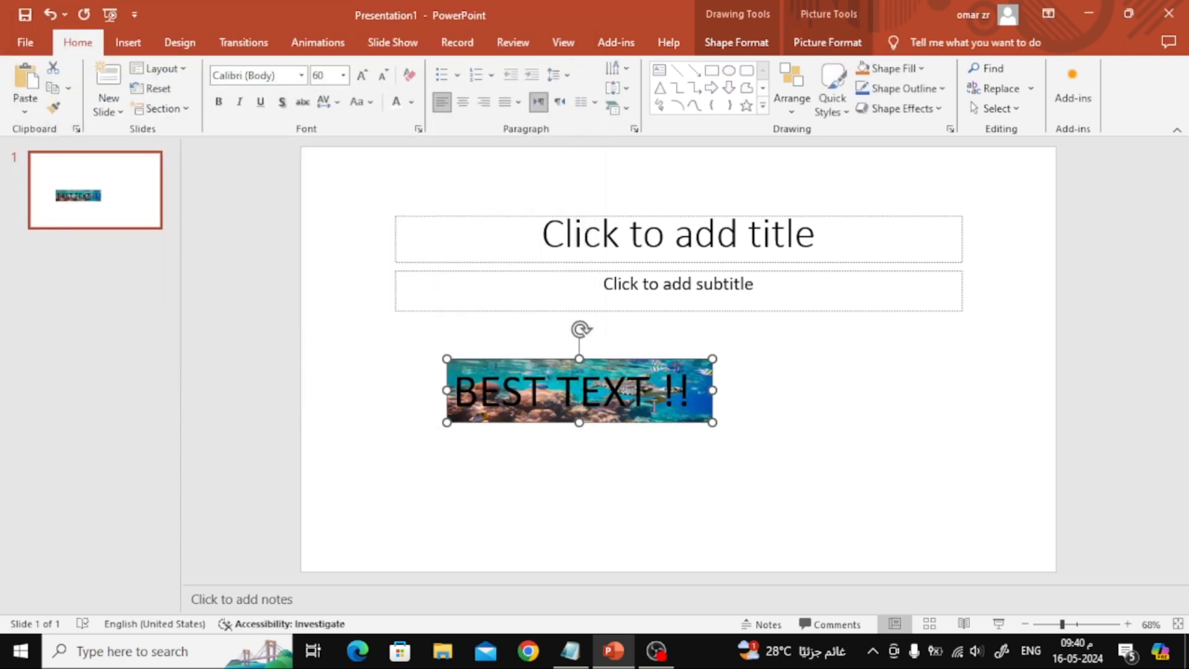
Step: Leave text editing and bring up the context menu on the picture-filled box
double_click(580, 390)
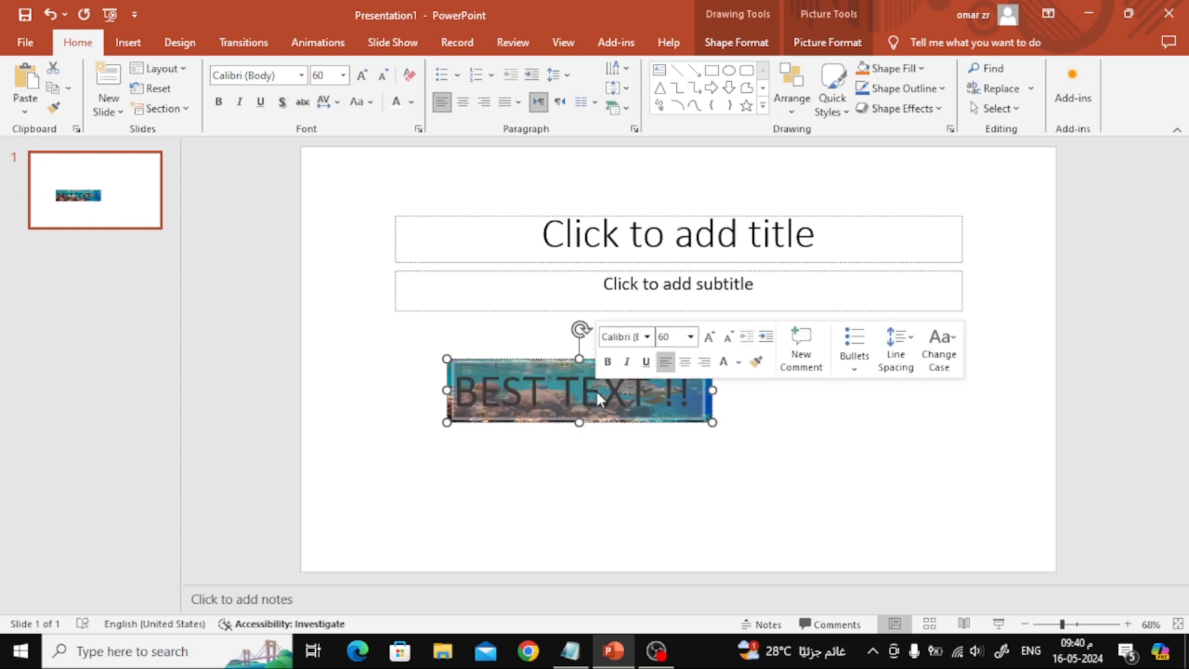
click(438, 196)
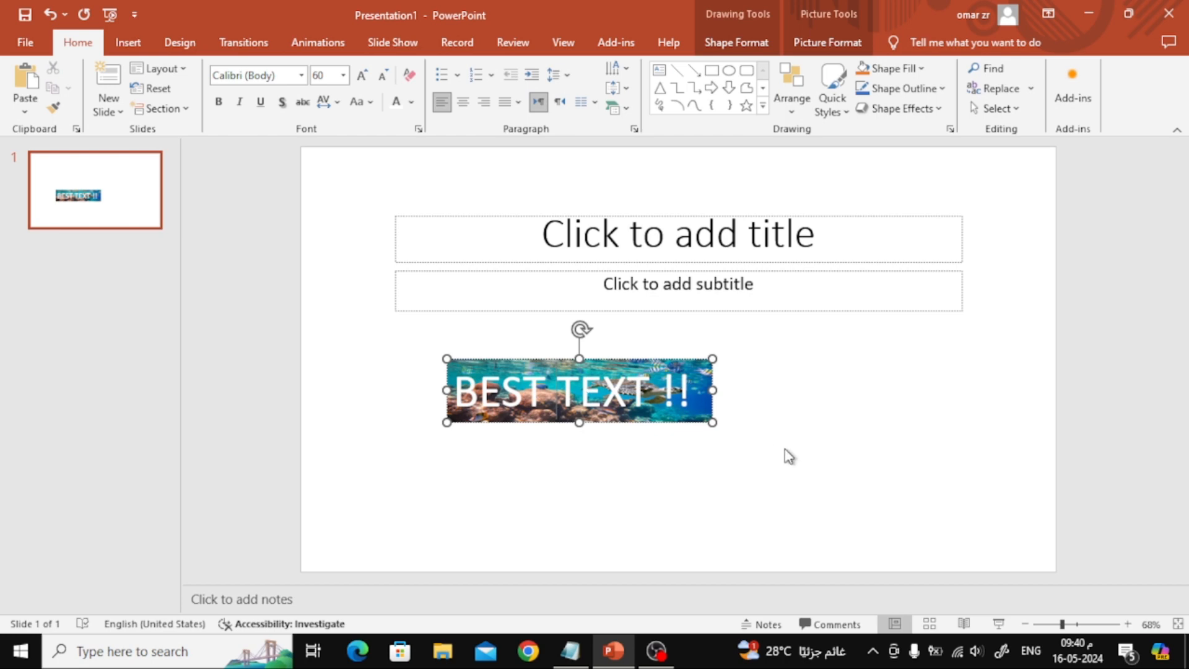
click(764, 426)
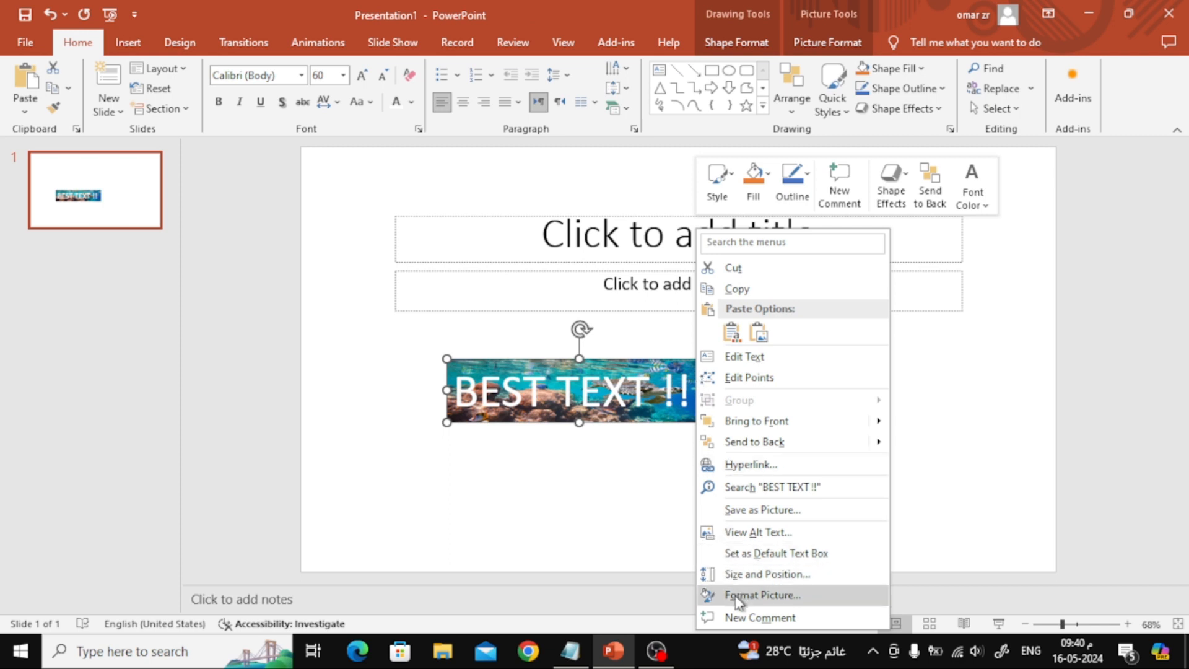
Step: In Format Picture's Size settings, start raising the box height with the spinner
click(764, 594)
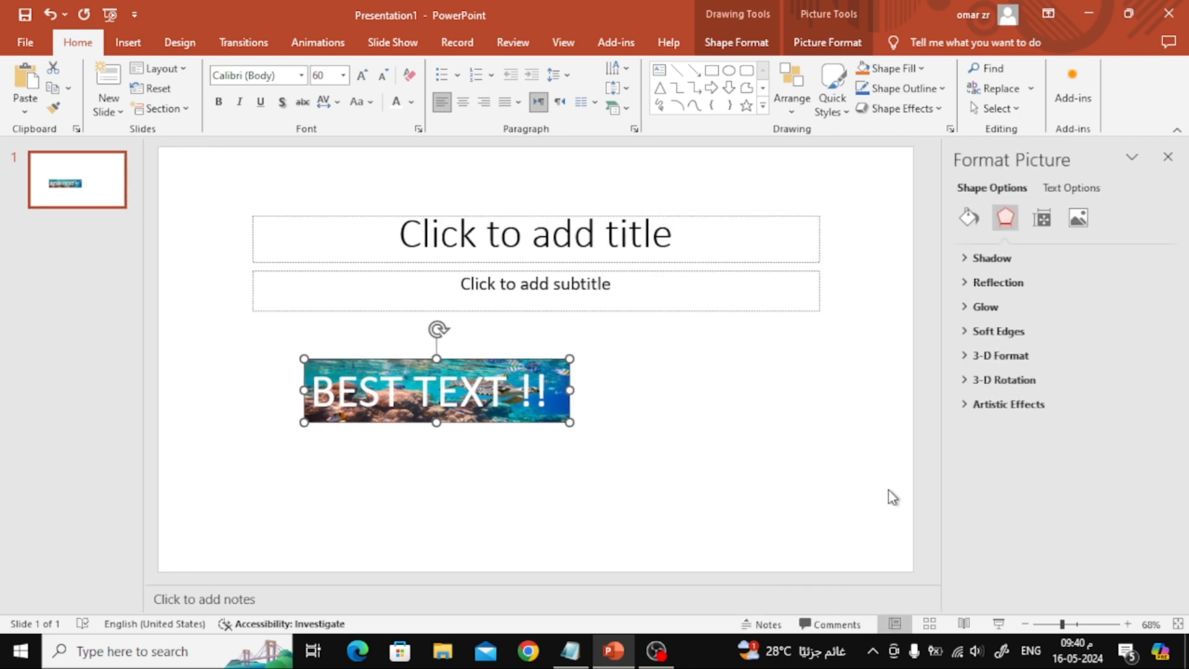
click(1041, 218)
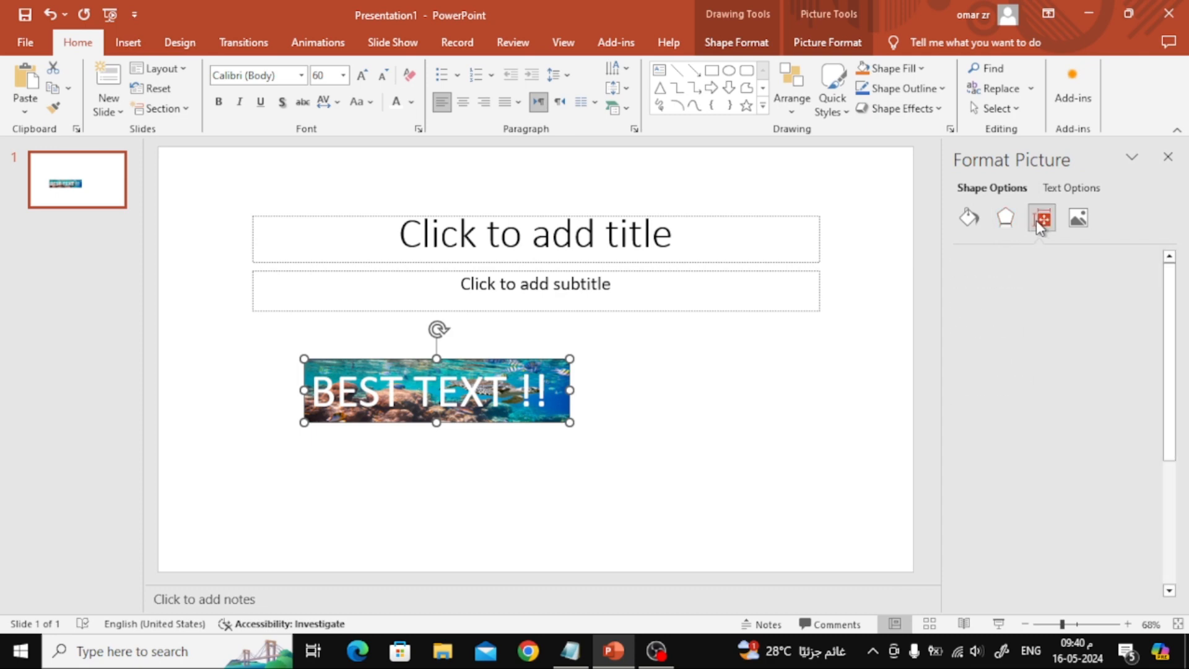
click(1041, 218)
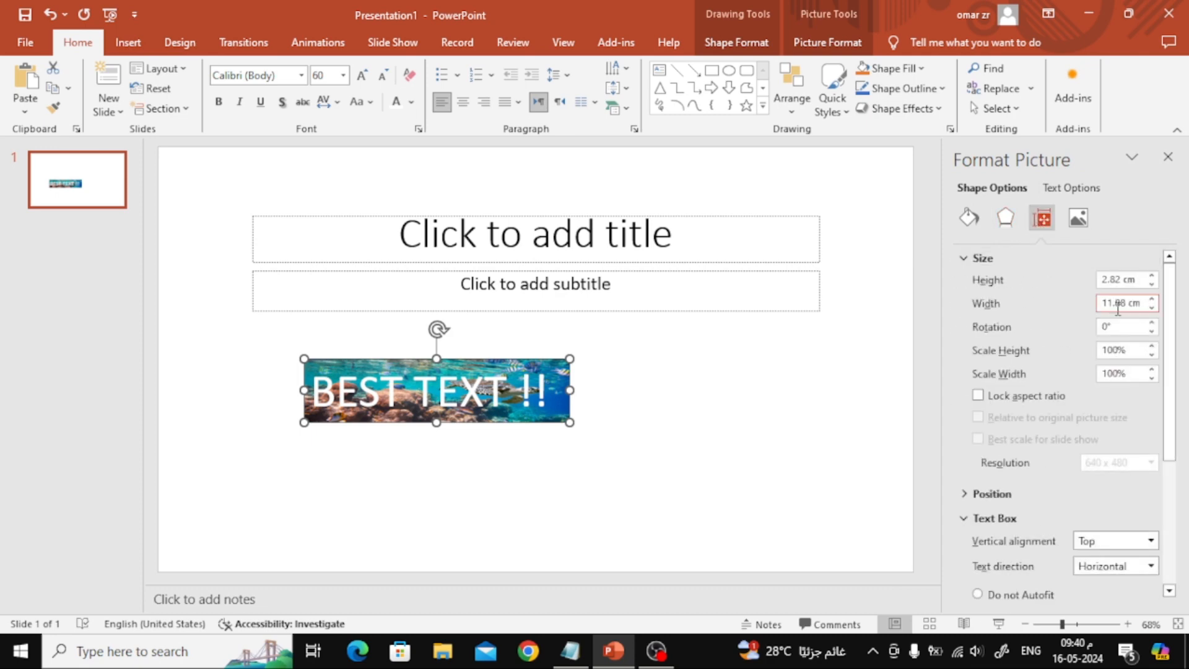
click(1149, 275)
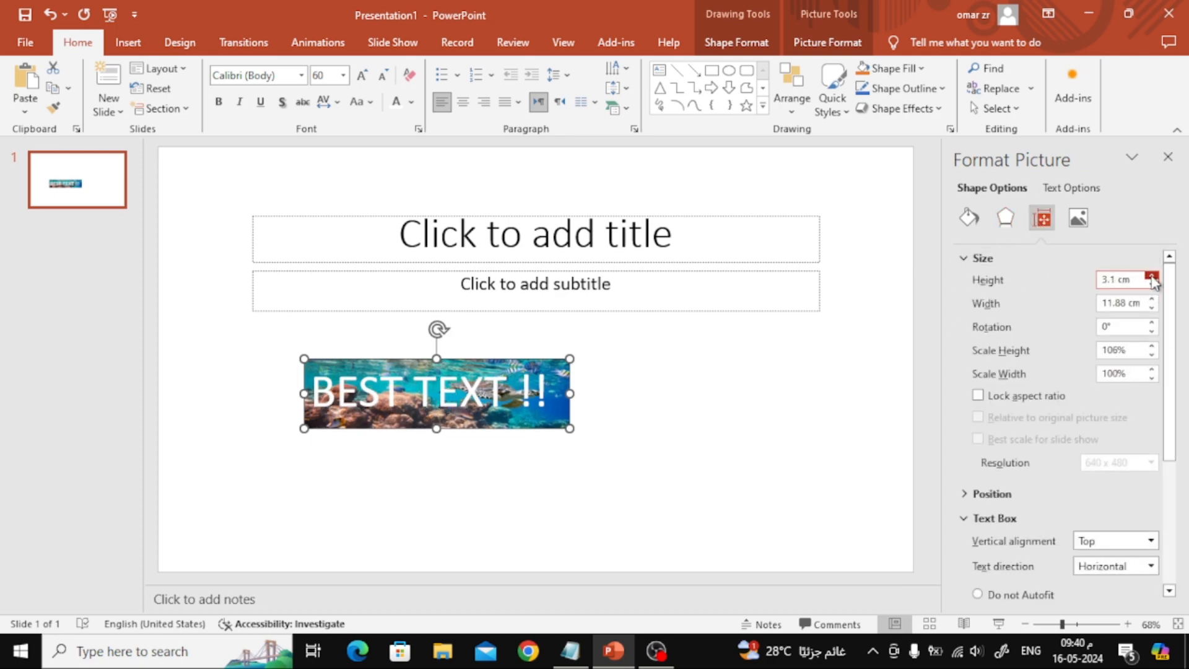
click(1150, 276)
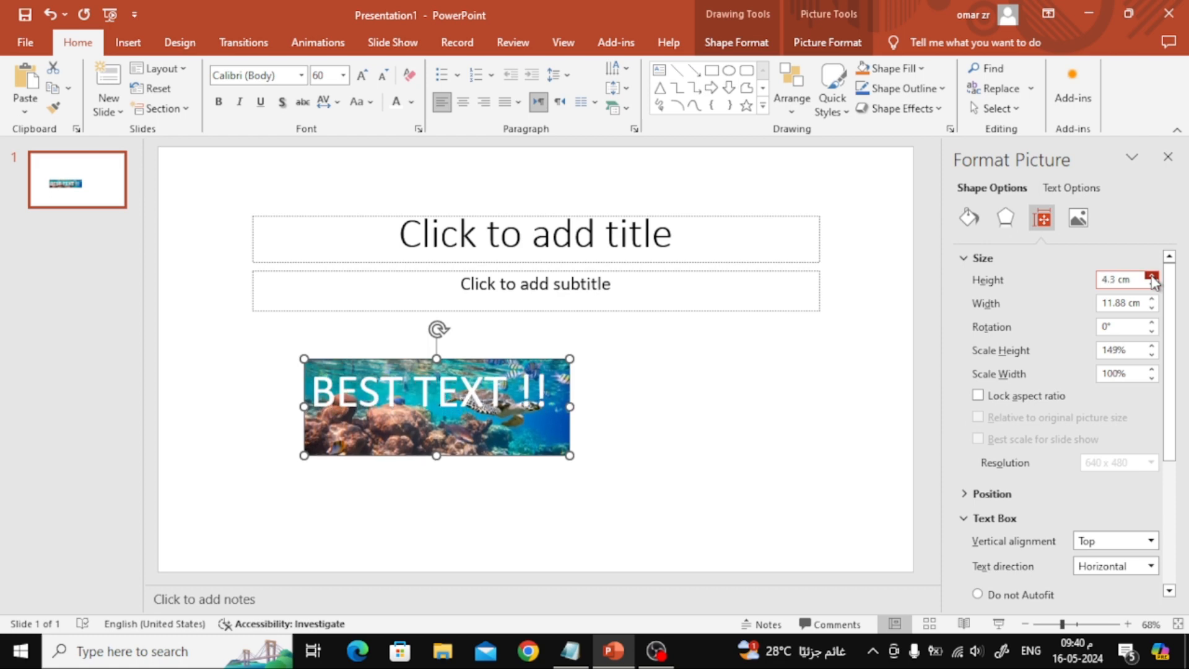
click(1149, 275)
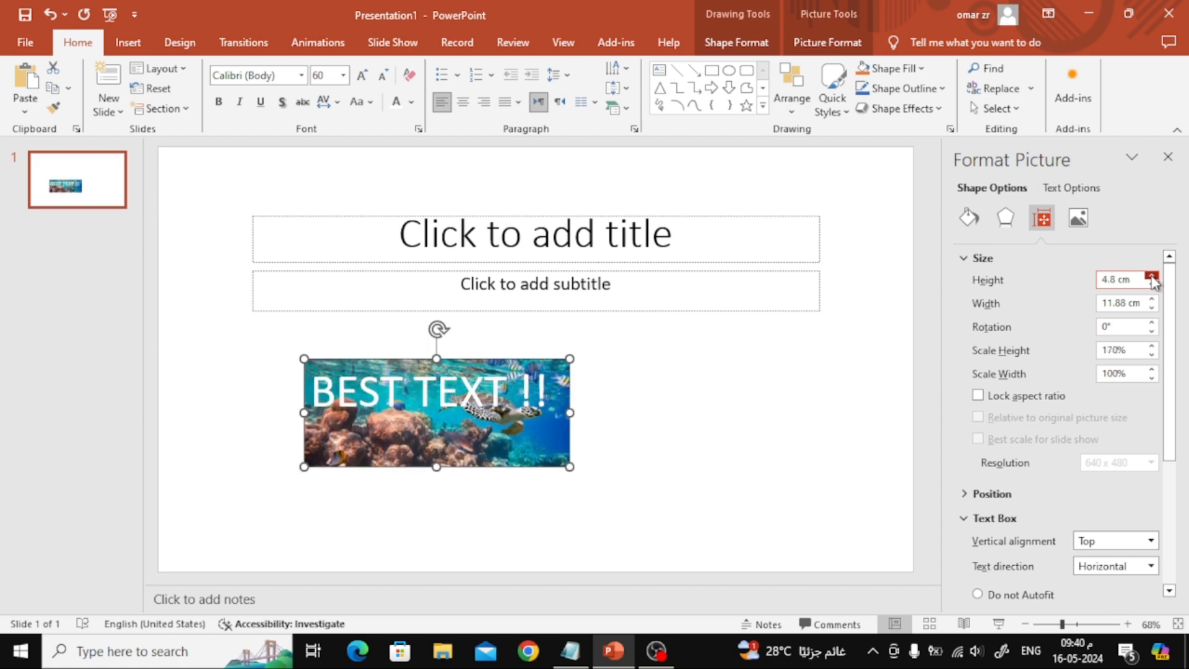
Step: Grow the box to 6 cm tall and 13.9 cm wide using the size spinners
click(1148, 299)
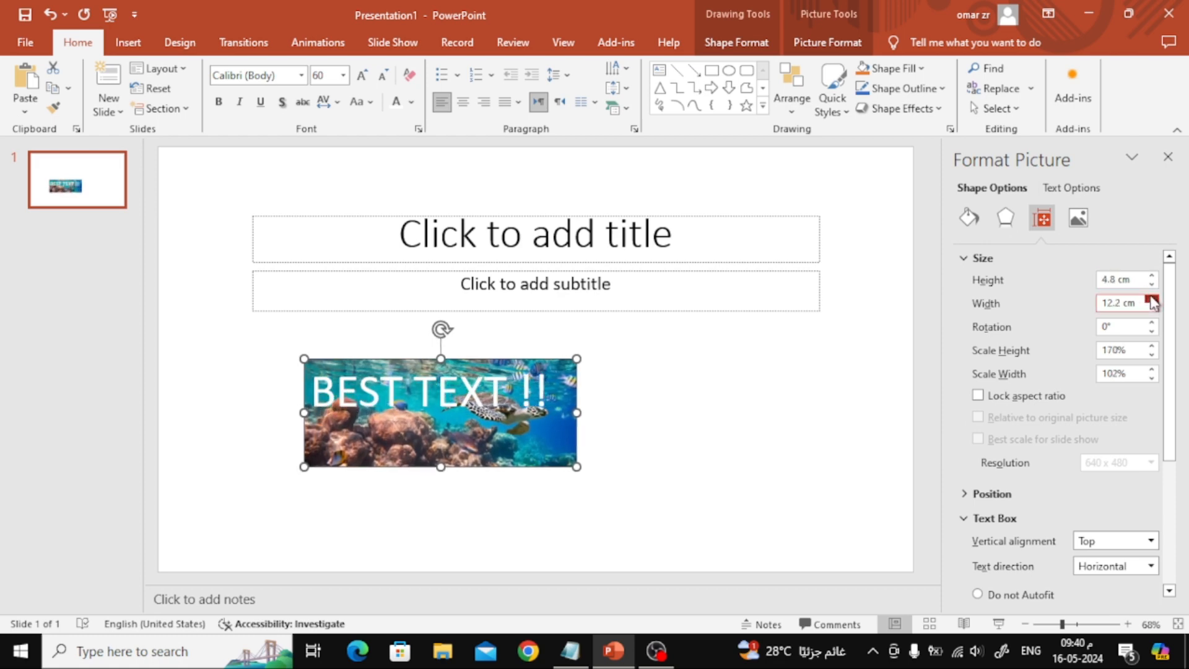
click(1151, 300)
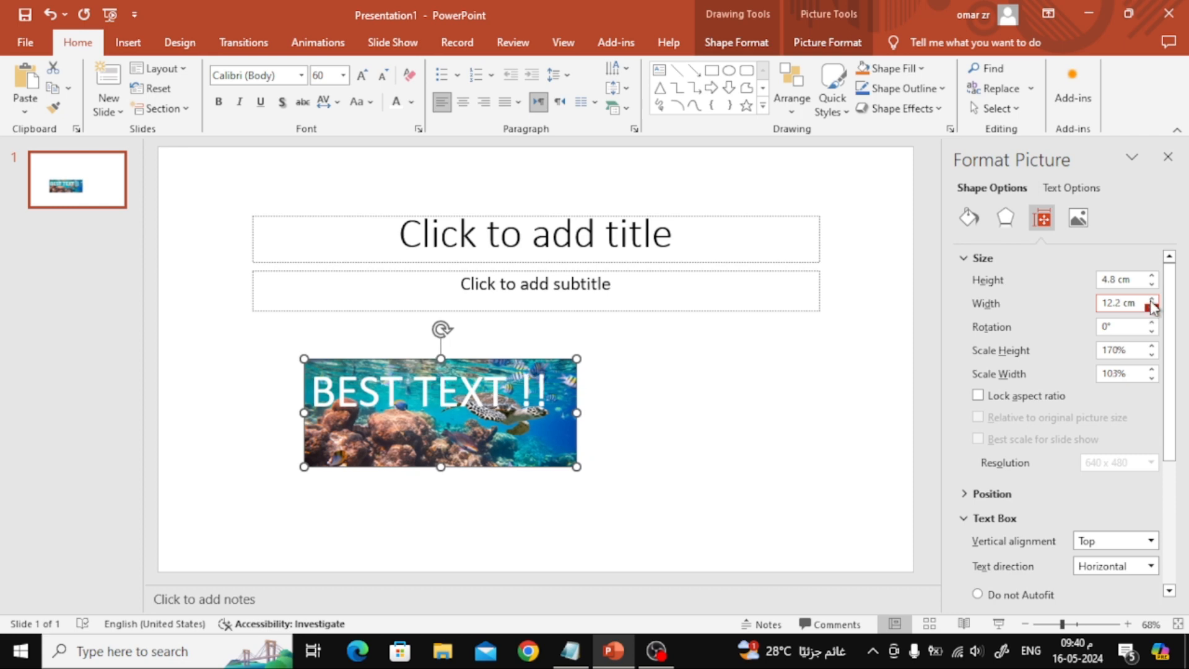
click(1150, 298)
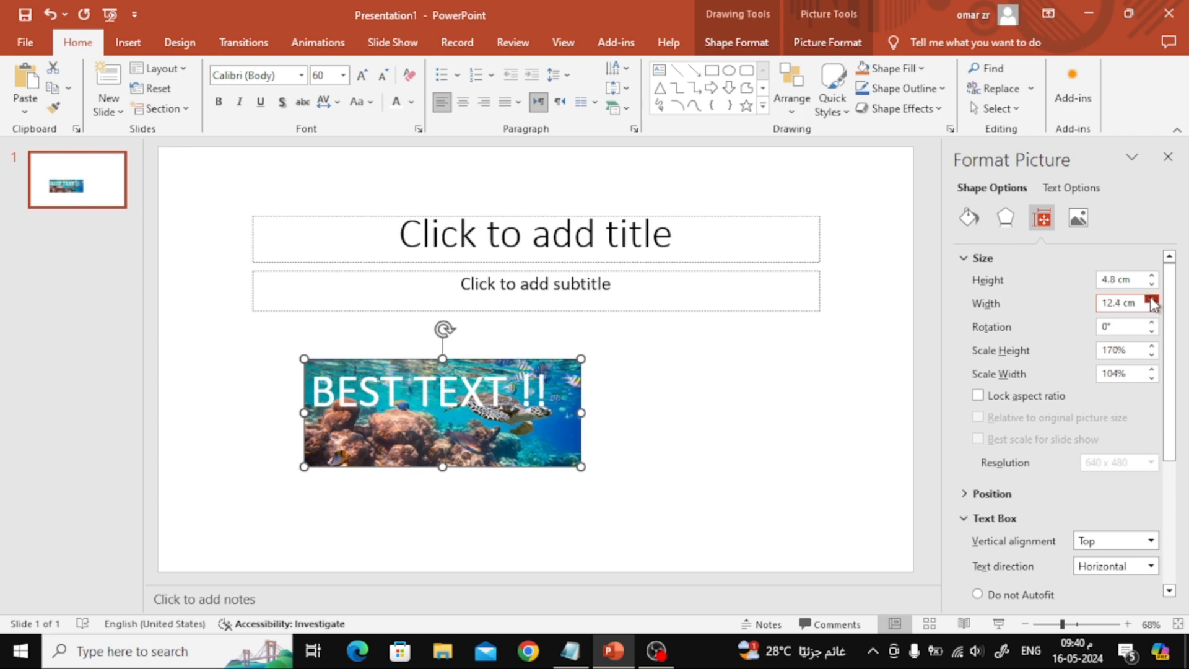
click(1147, 299)
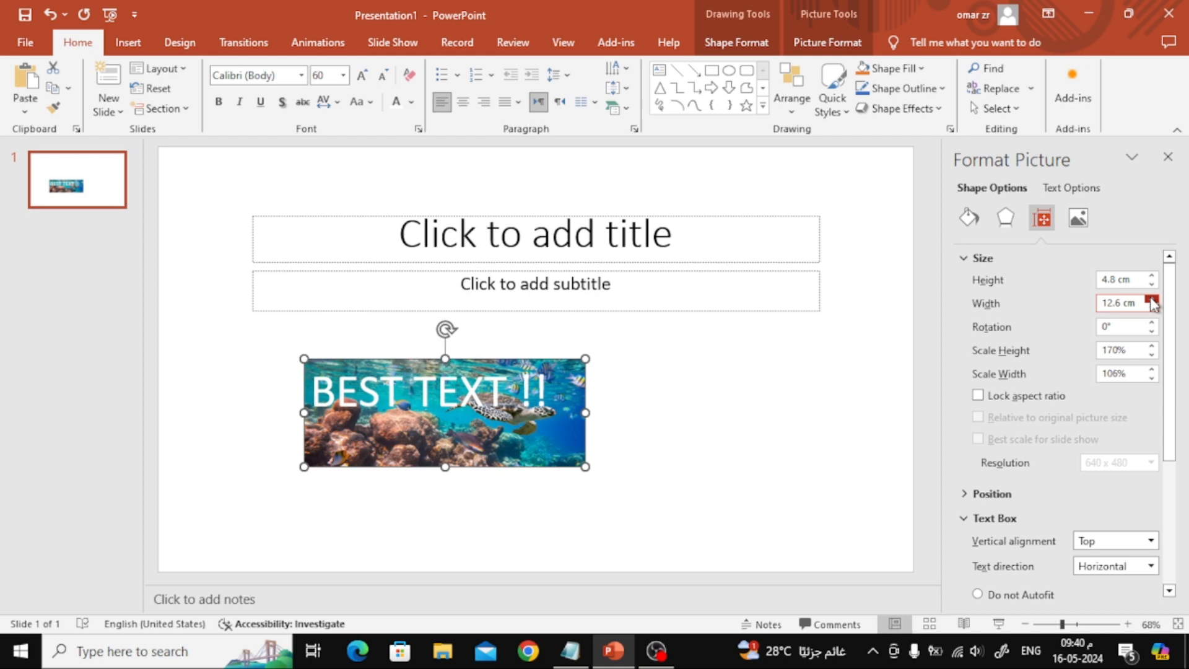
click(1148, 275)
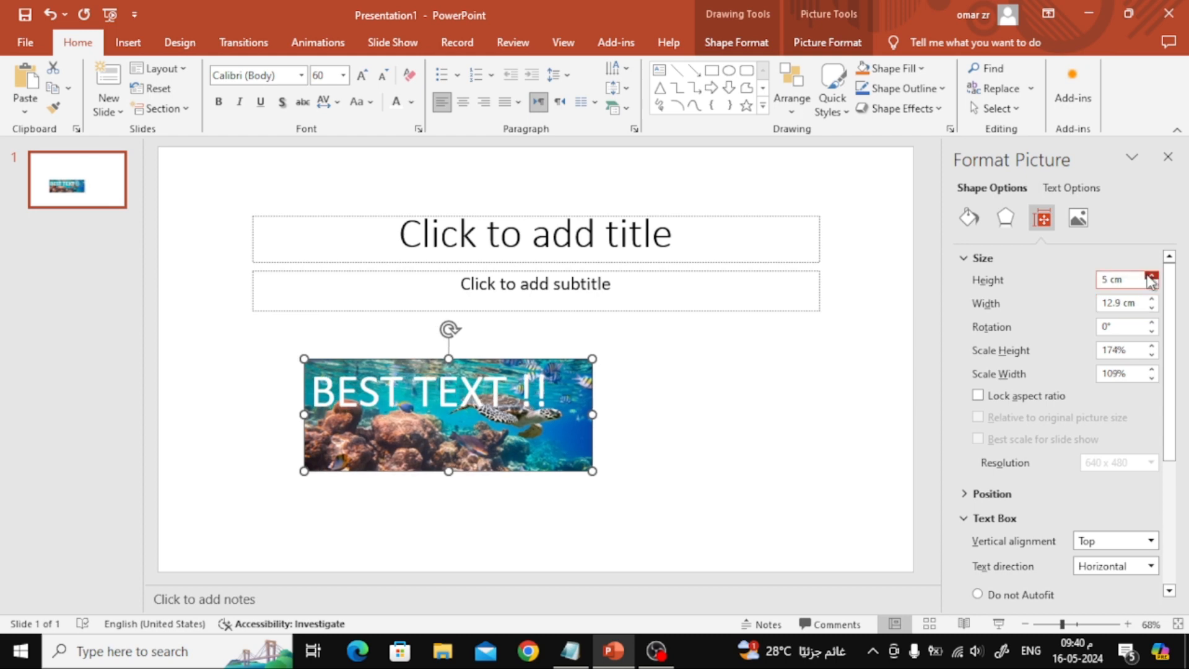
click(1151, 275)
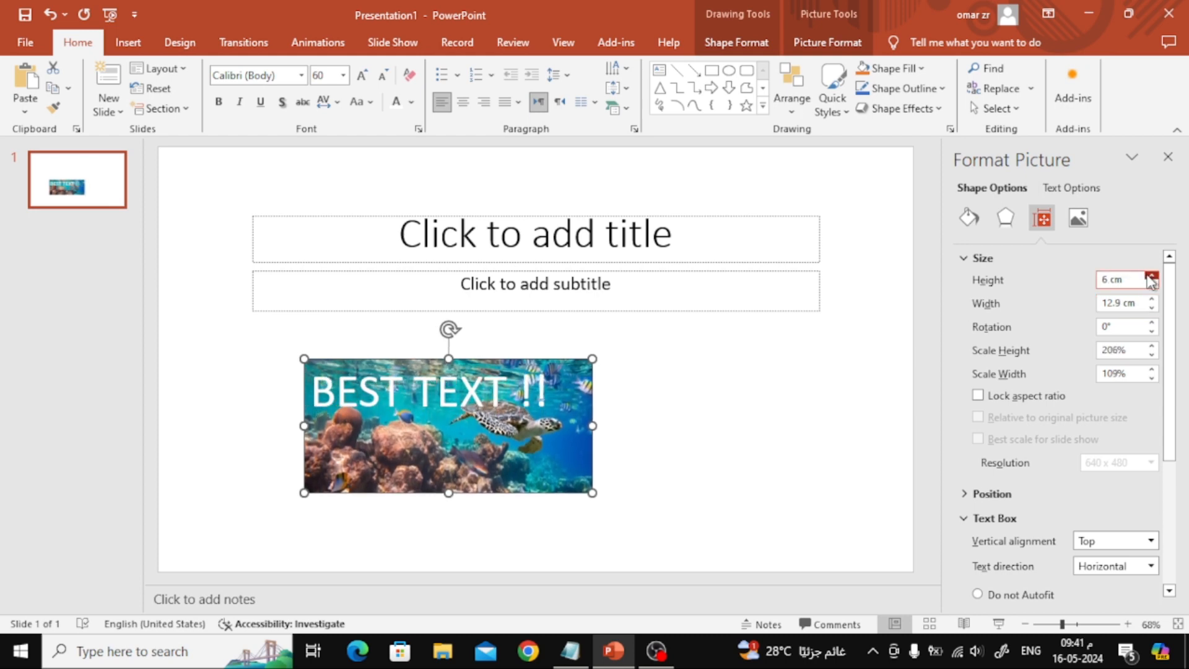
click(1151, 299)
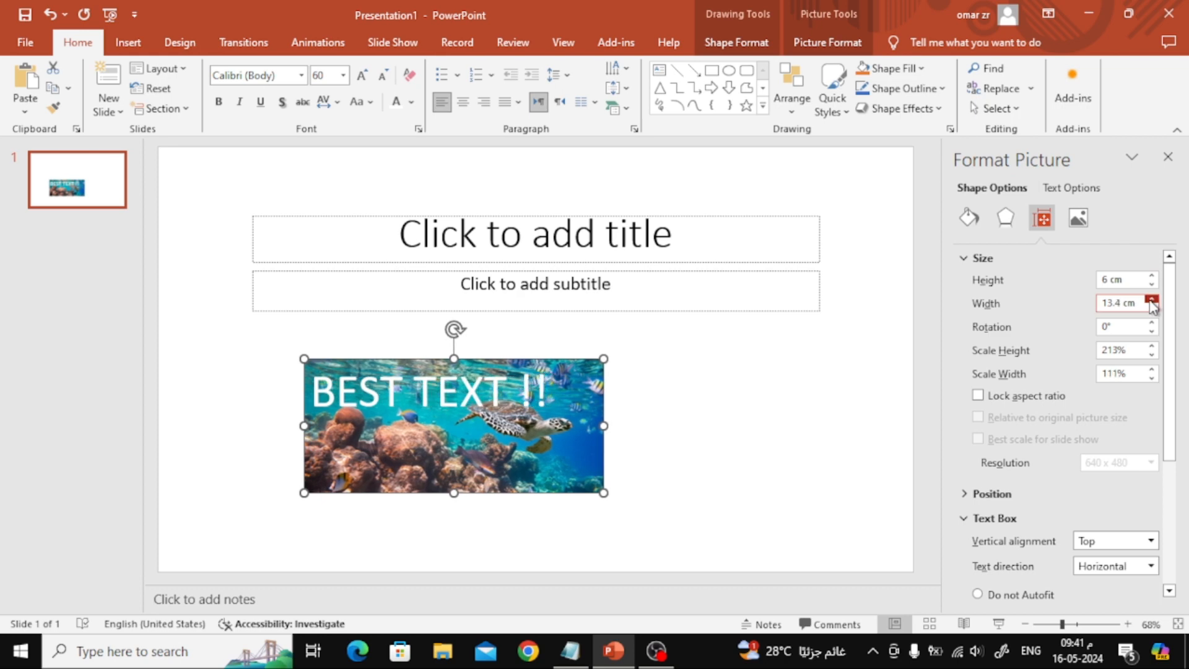
click(1149, 299)
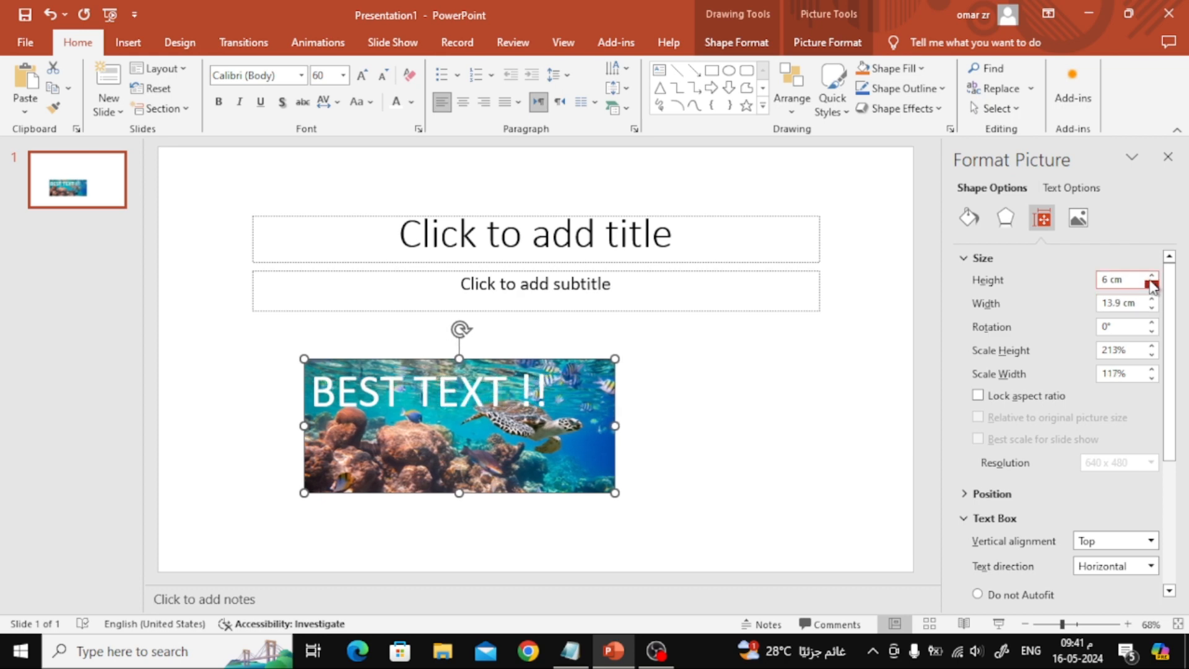